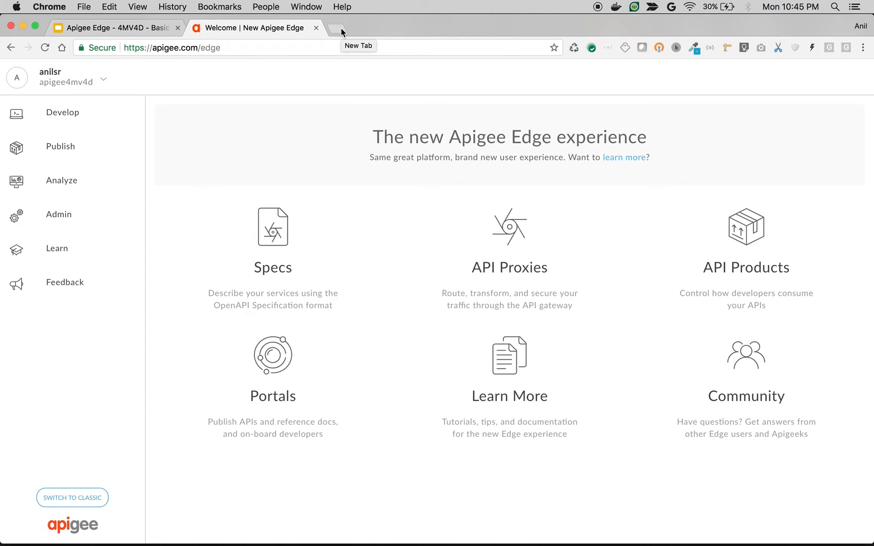
mouse_move(211, 102)
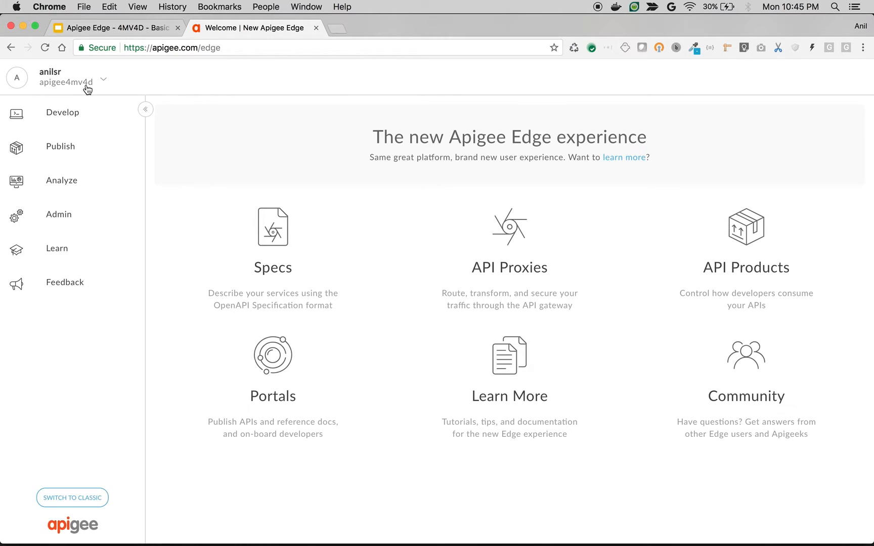
mouse_move(123, 184)
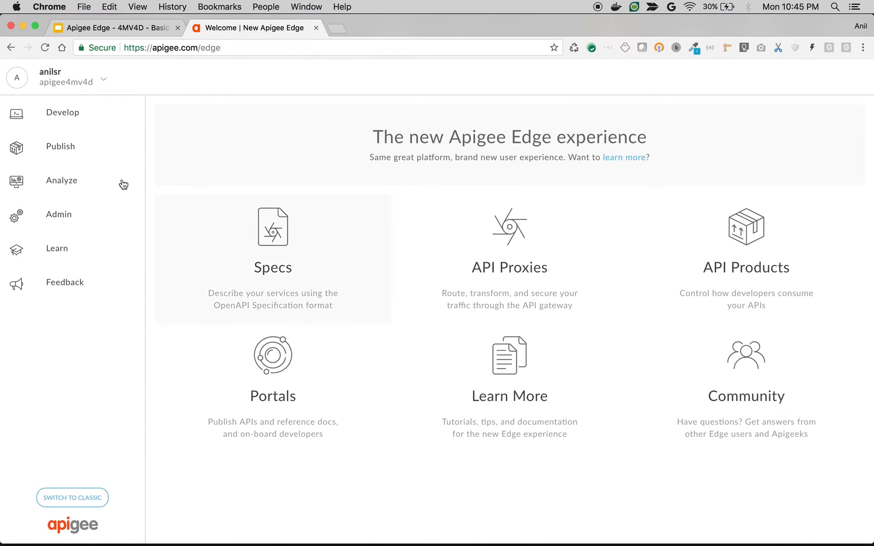
Open the API Proxies list from the Edge home page
left_click(508, 258)
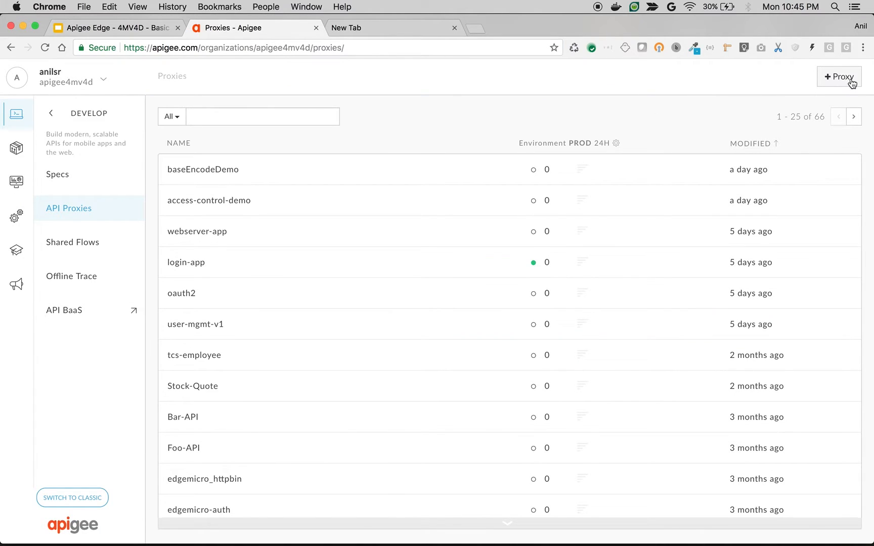
left_click(838, 76)
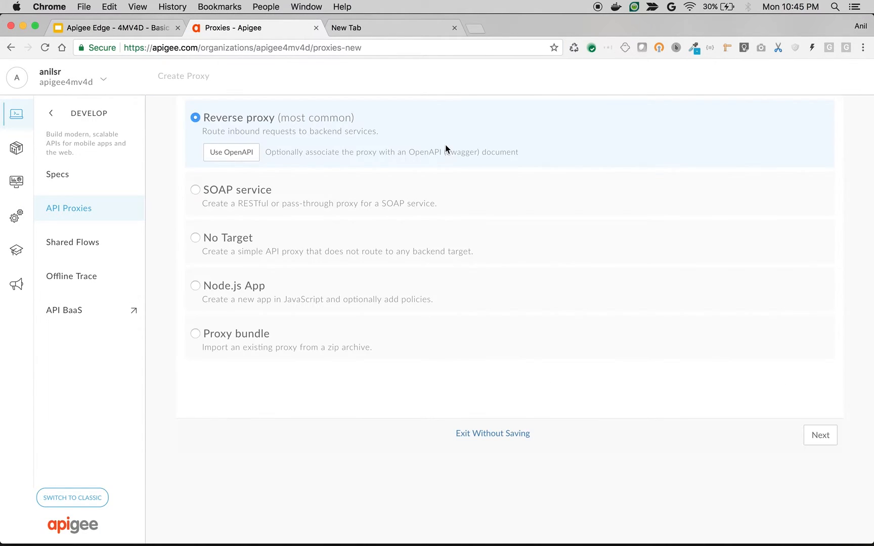
mouse_move(820, 435)
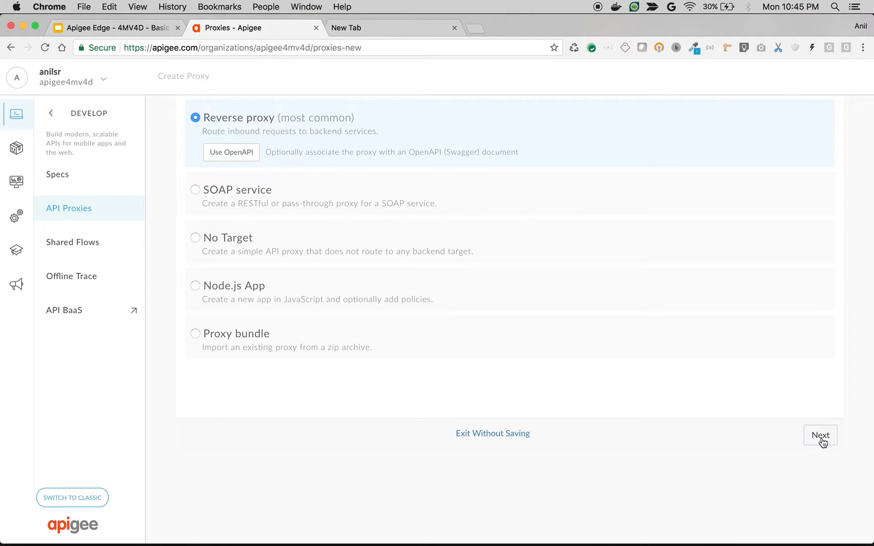
left_click(820, 435)
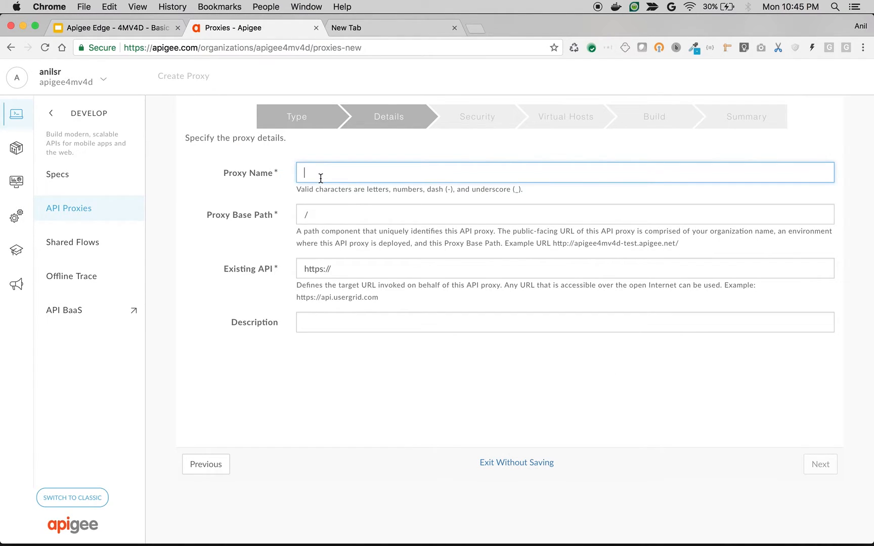
type("basic-auth-encode-demo")
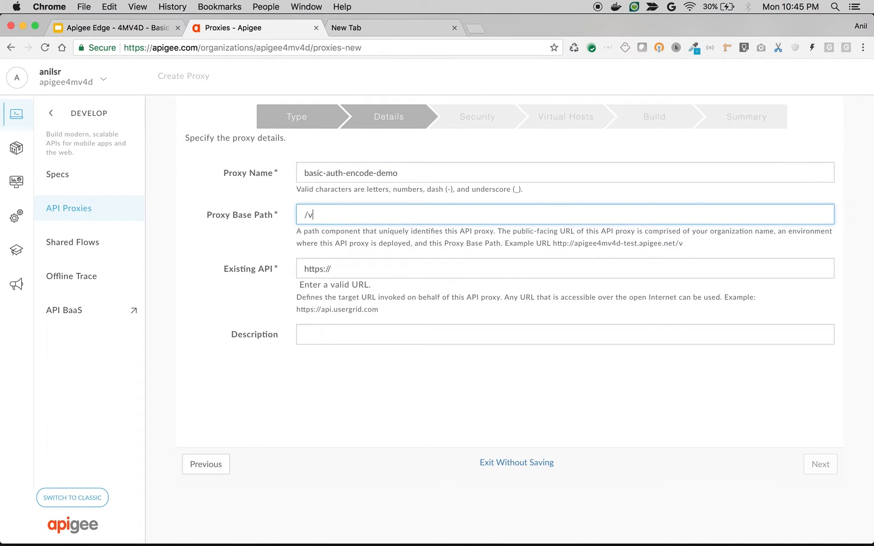
type("1/b")
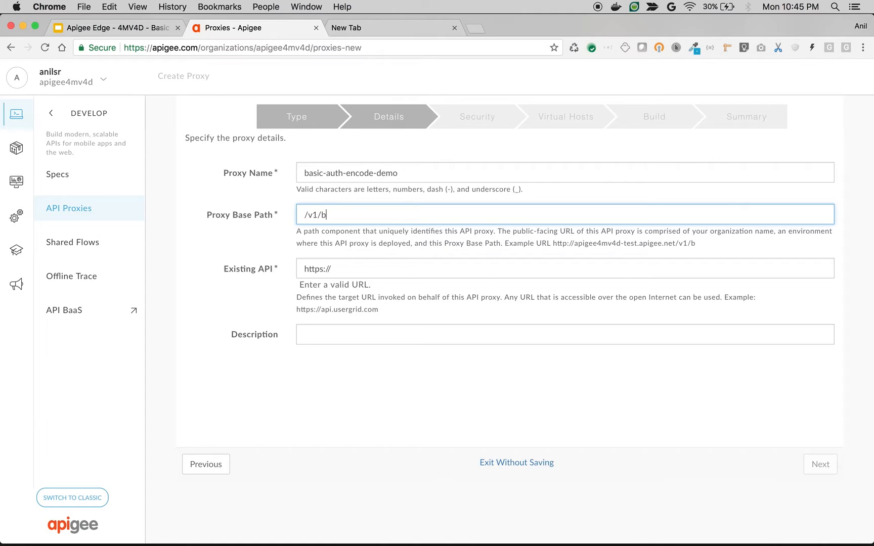
type("aso")
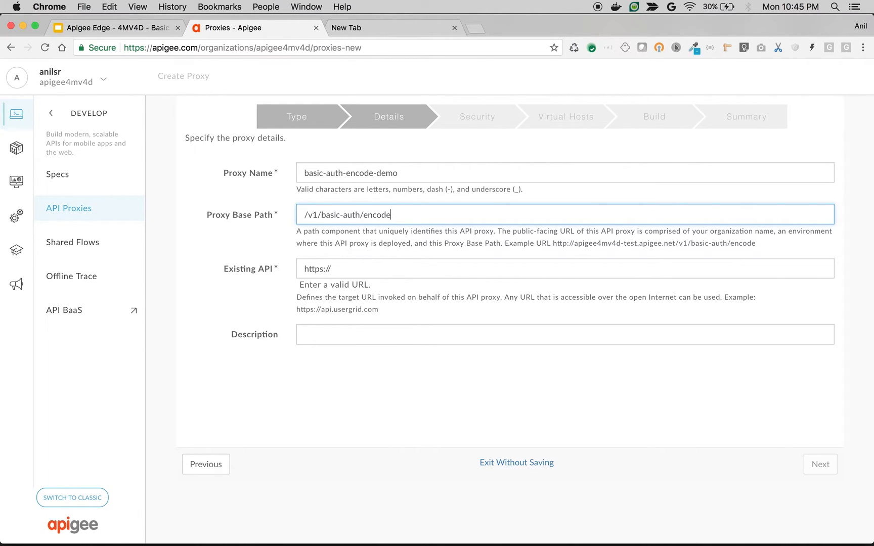
type("httpbin.org")
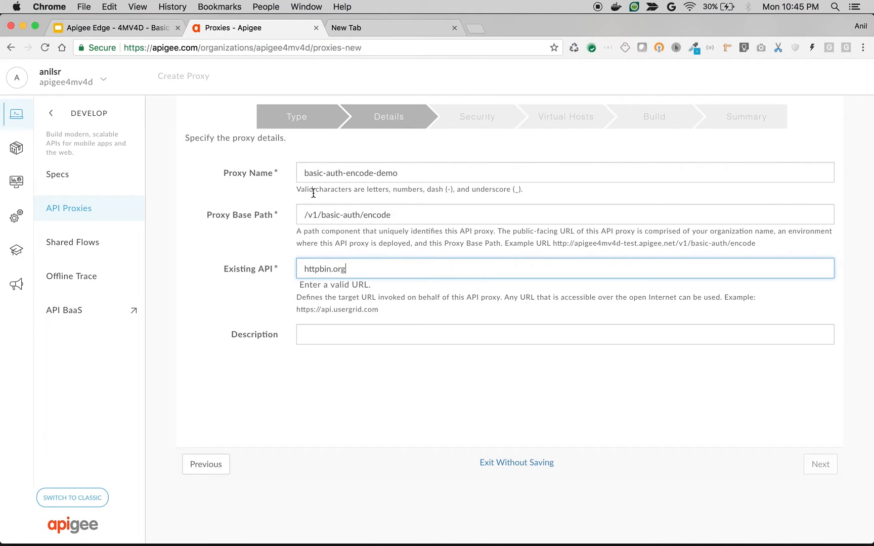
type("http")
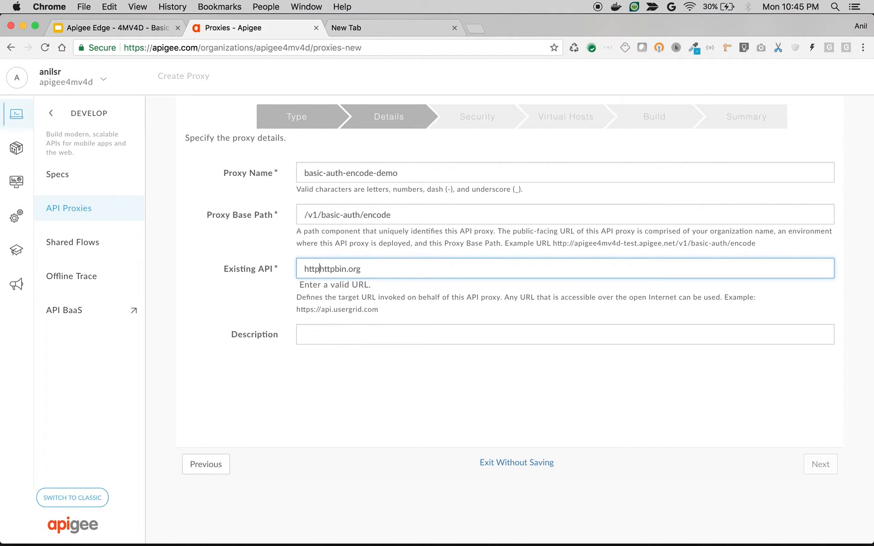
type("http://httpbin.org/ge")
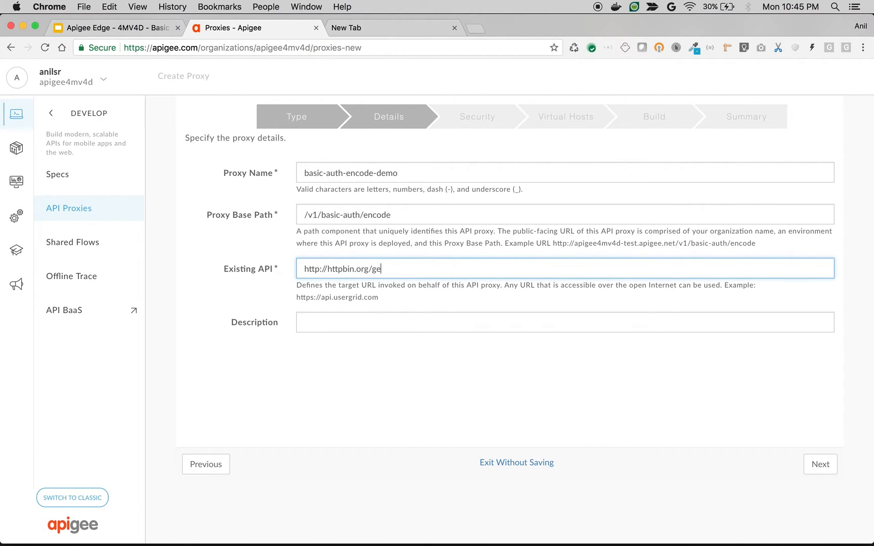
left_click(819, 463)
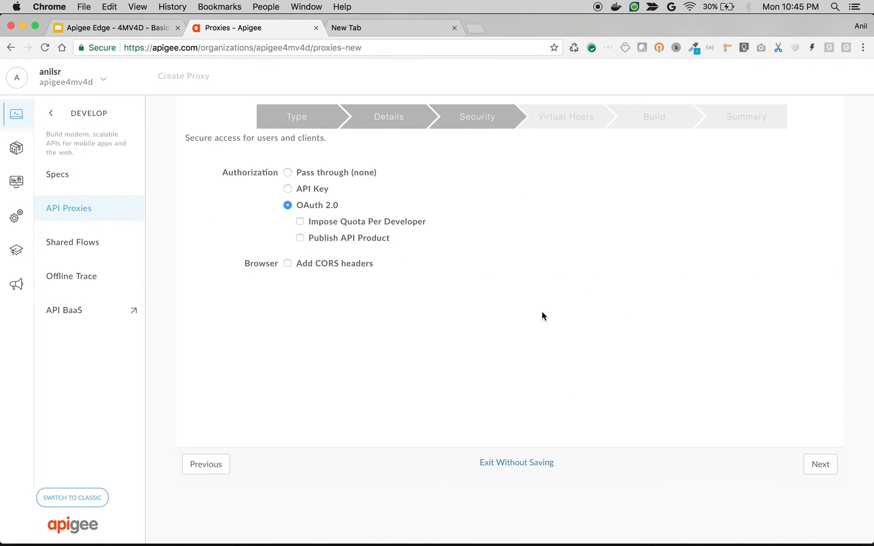
Choose Pass through (none) security, then build and deploy to test
left_click(288, 172)
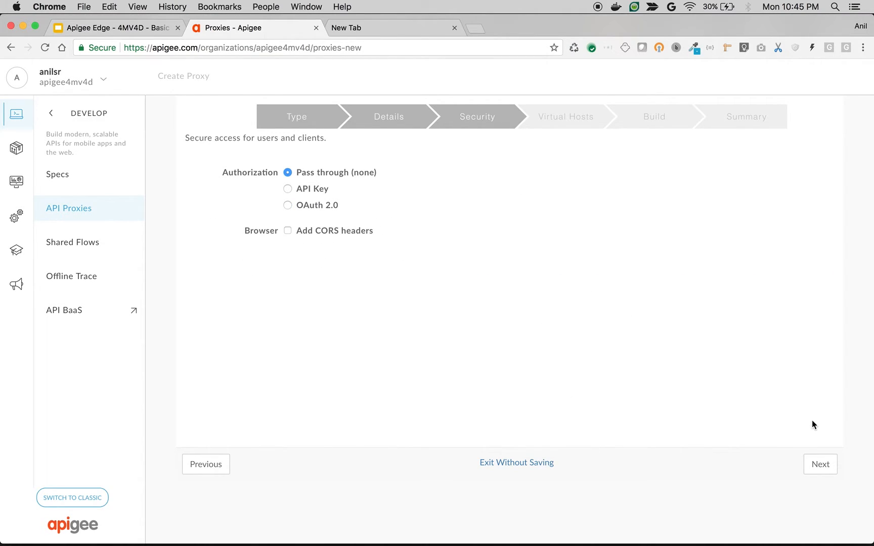
left_click(819, 464)
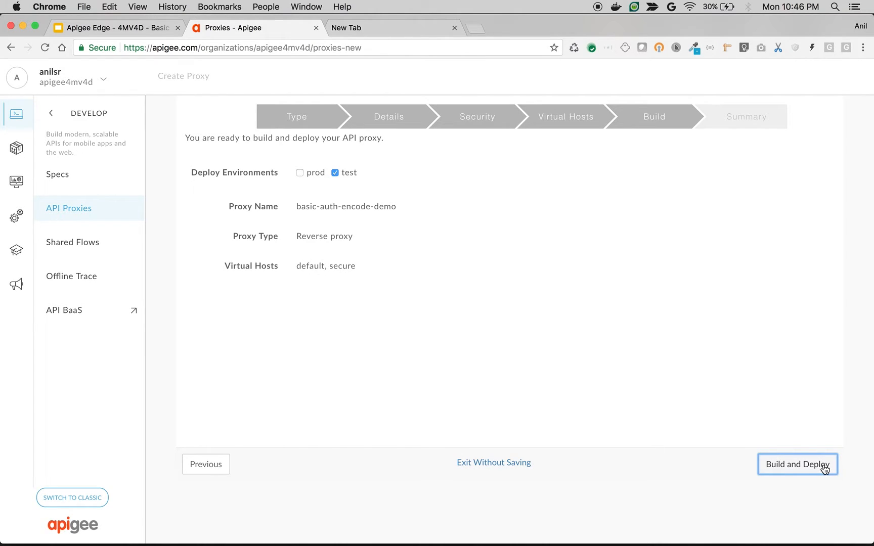
left_click(798, 465)
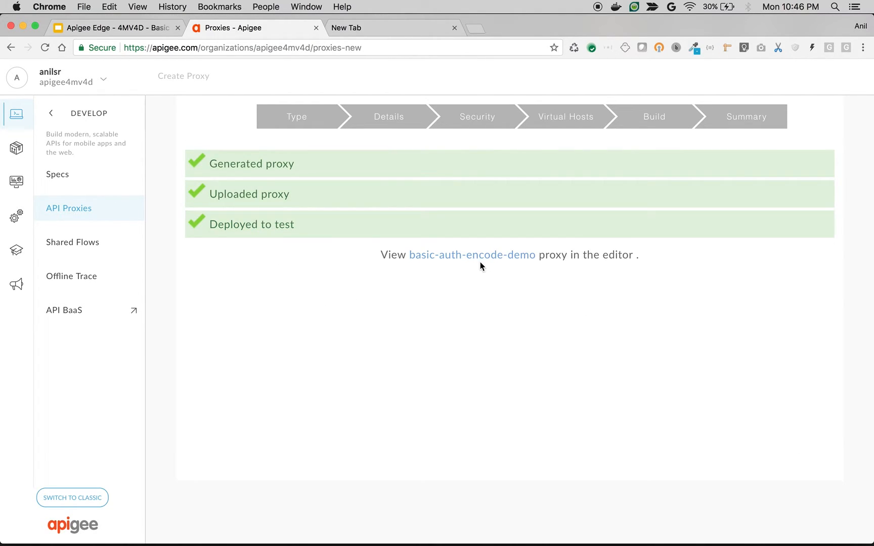
Open the deployed proxy in the editor and call its test URL
left_click(471, 255)
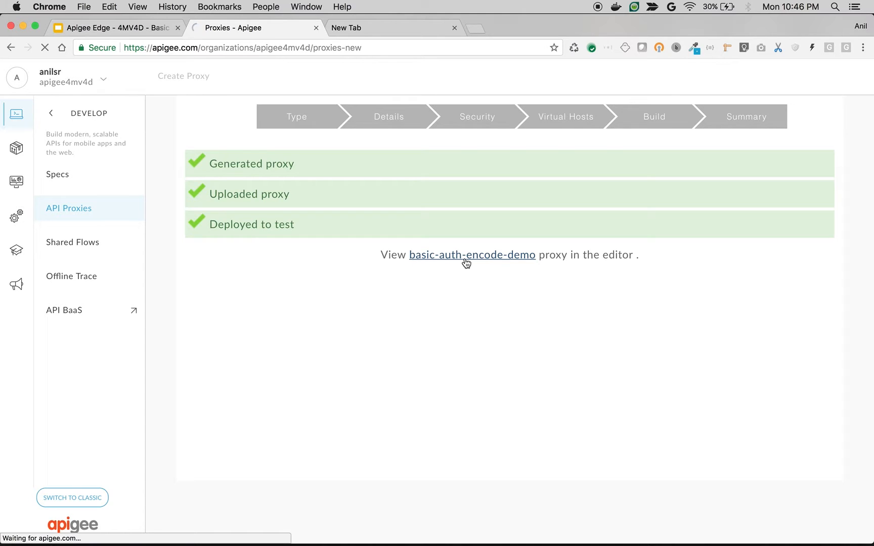
left_click(471, 255)
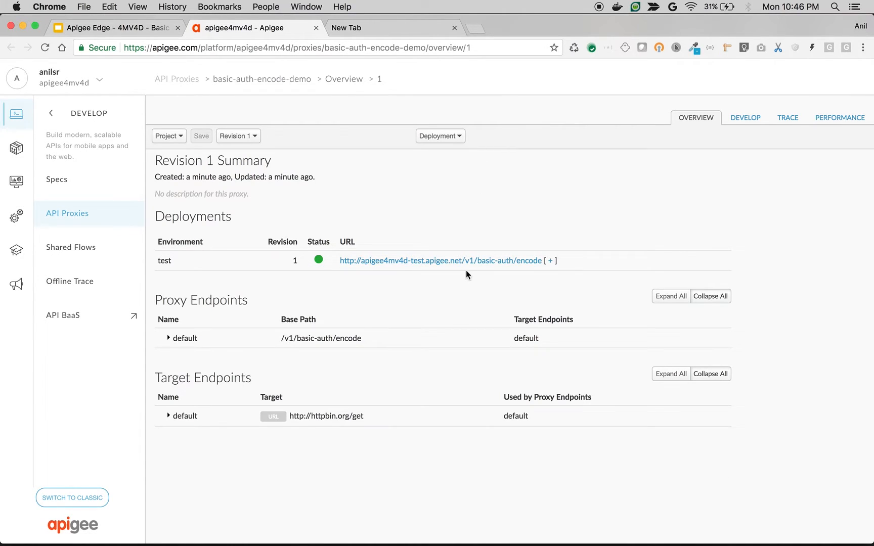
left_click(439, 260)
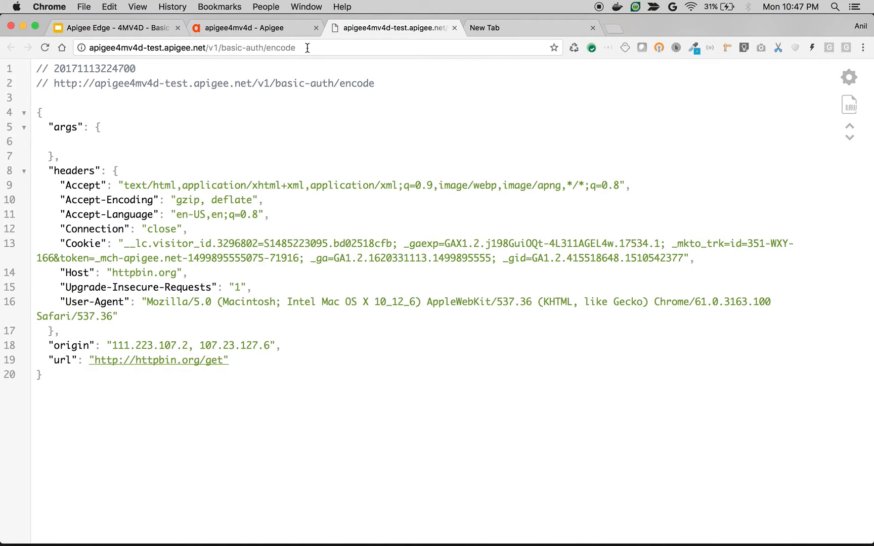
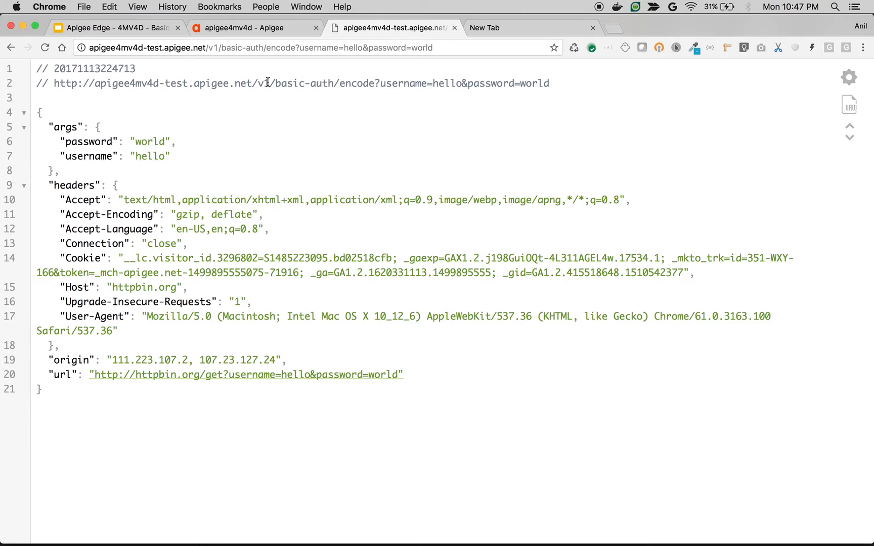
mouse_move(155, 141)
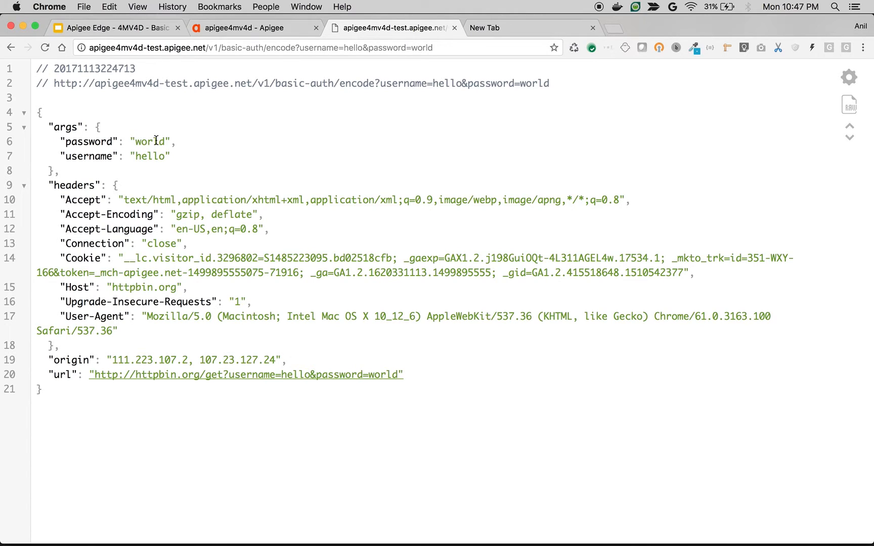
mouse_move(242, 93)
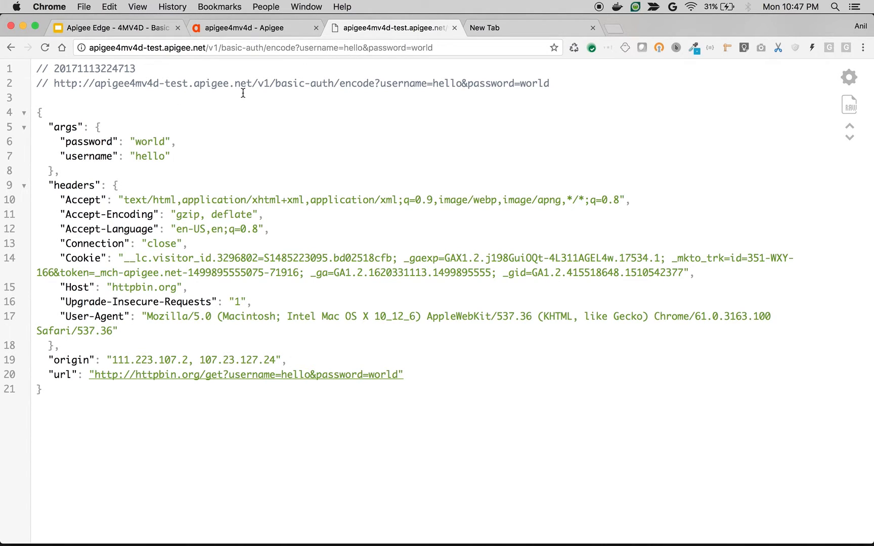
mouse_move(38, 113)
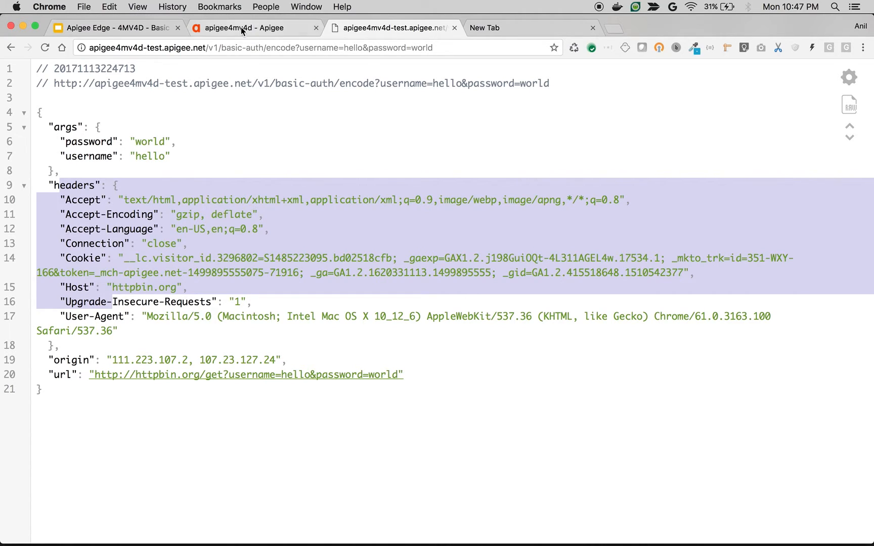
mouse_move(242, 27)
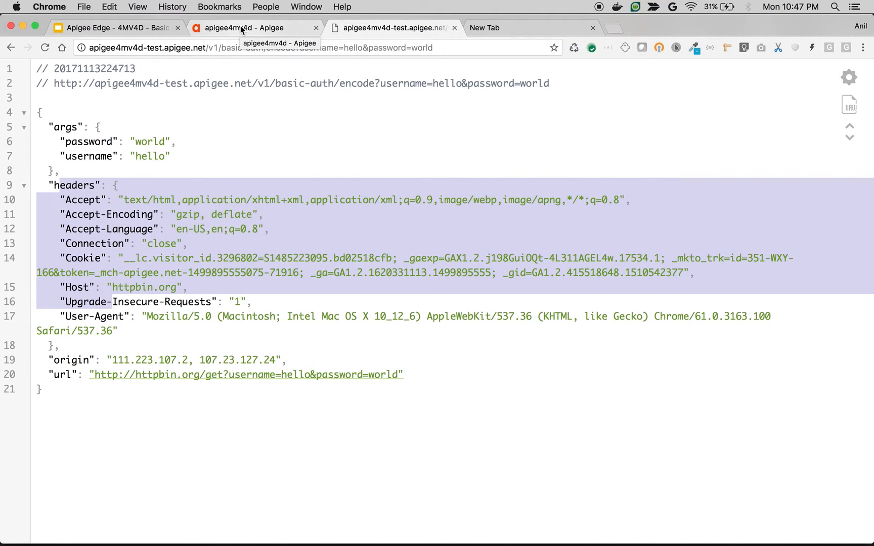
Return to the Apigee tab and open the proxy's Develop view
left_click(253, 27)
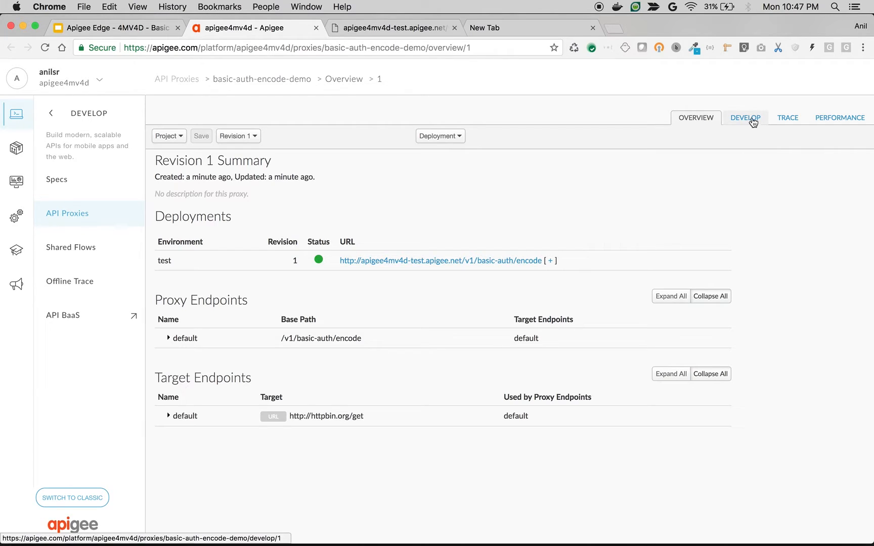
left_click(745, 118)
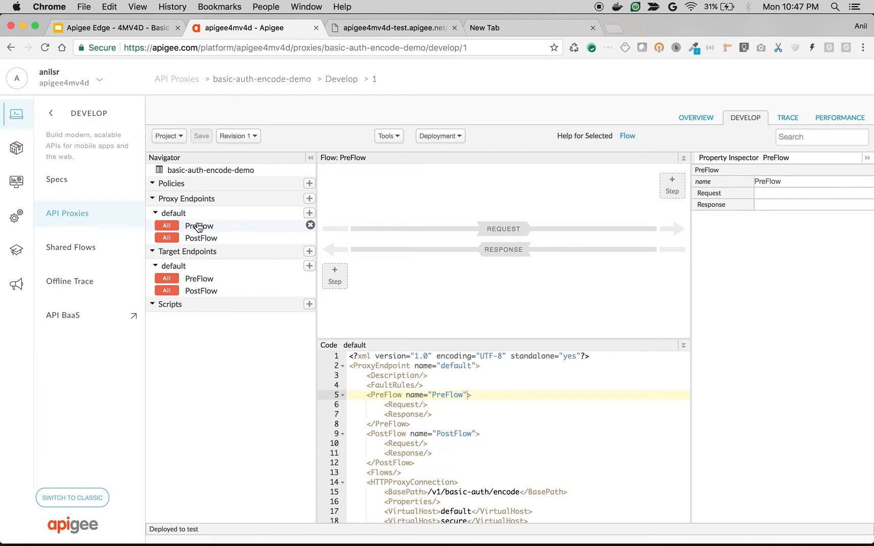
mouse_move(672, 186)
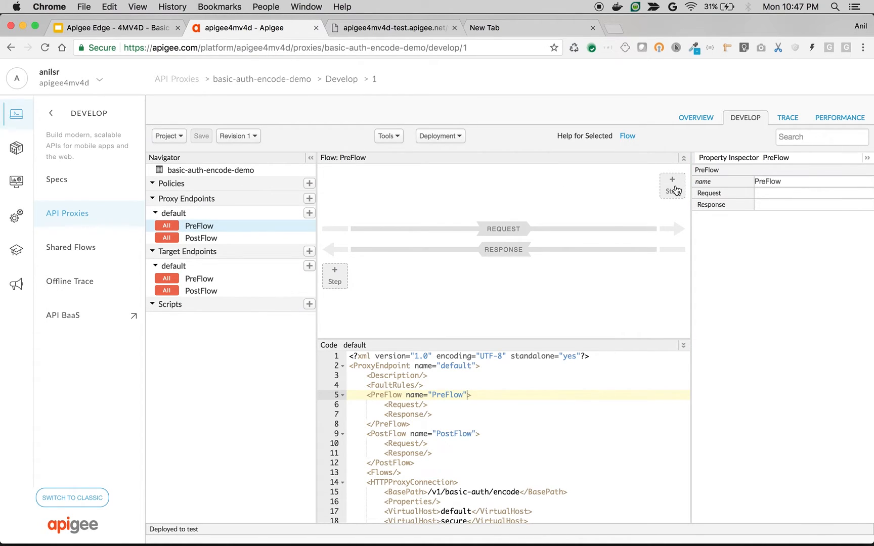
Add a Basic Authentication policy step to the request PreFlow
left_click(672, 186)
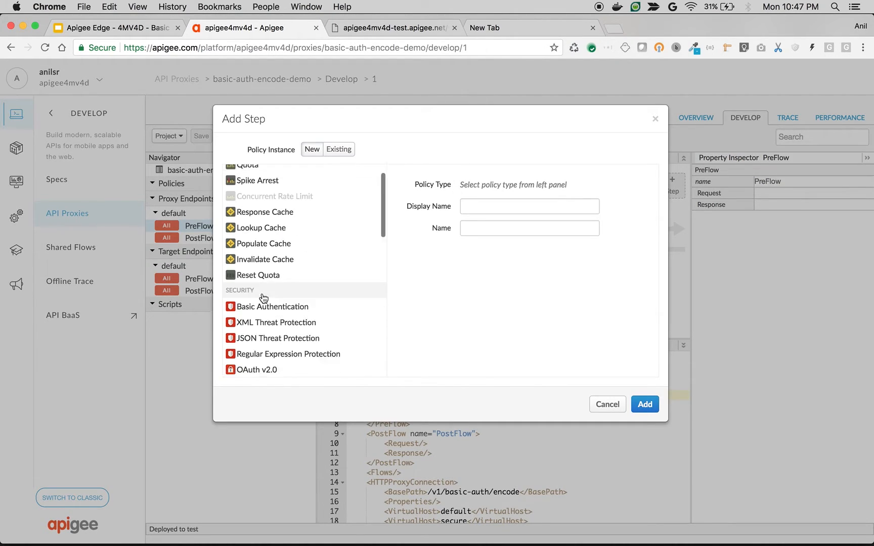
left_click(272, 306)
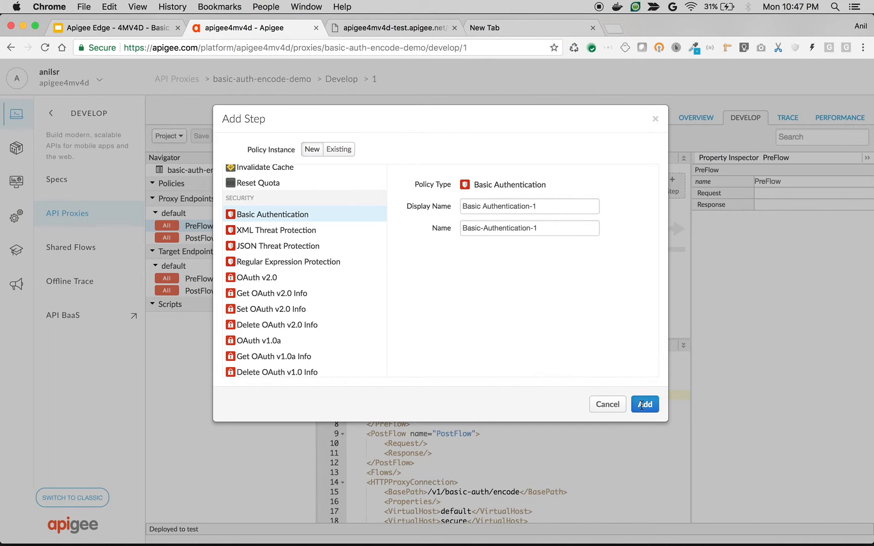
left_click(644, 404)
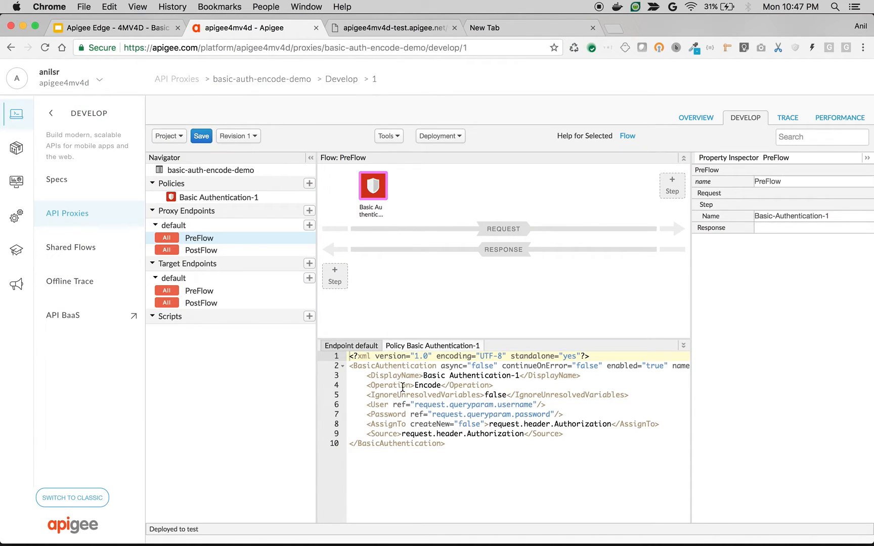
mouse_move(500, 410)
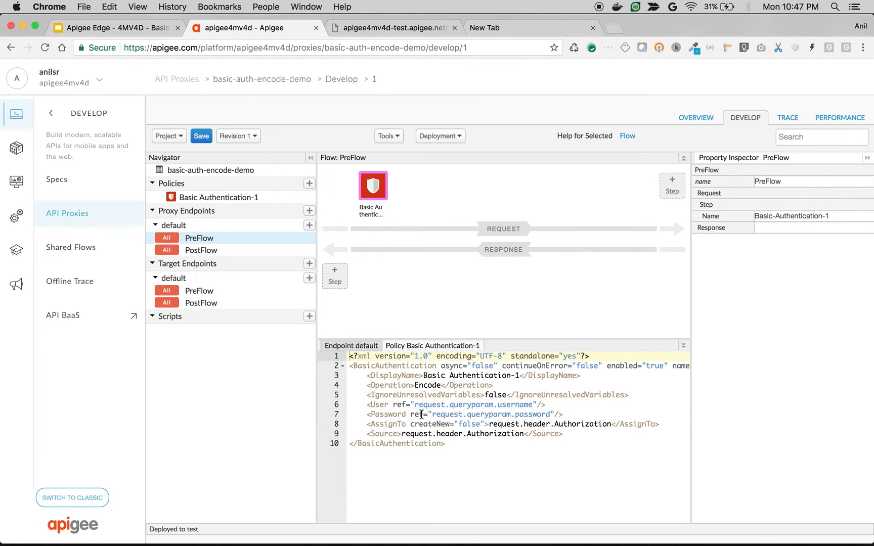
mouse_move(433, 427)
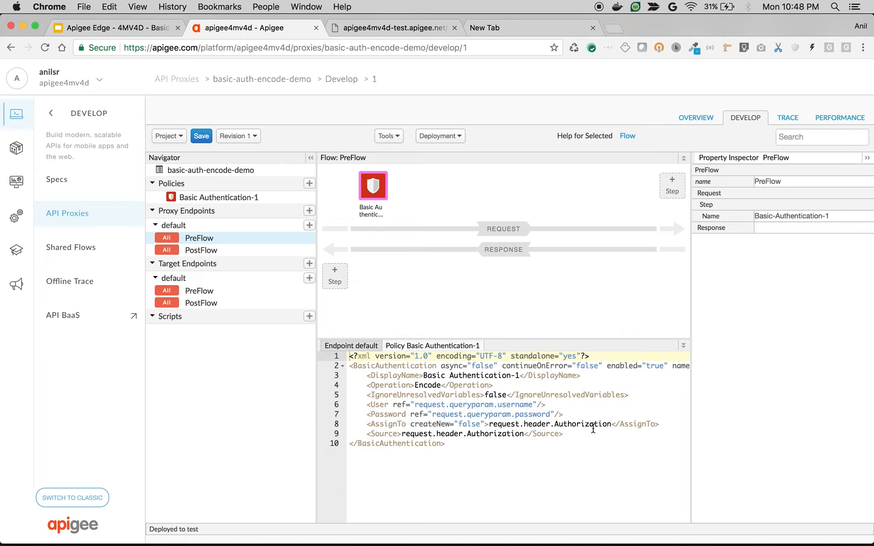
Delete the Source line from Basic Authentication-1 and go to base64encode.org
left_click(586, 433)
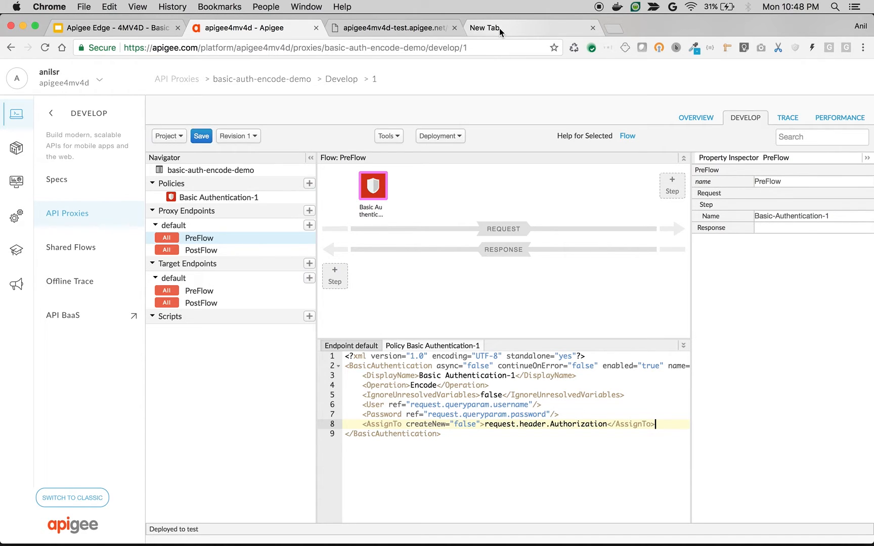
type("base64encode.org")
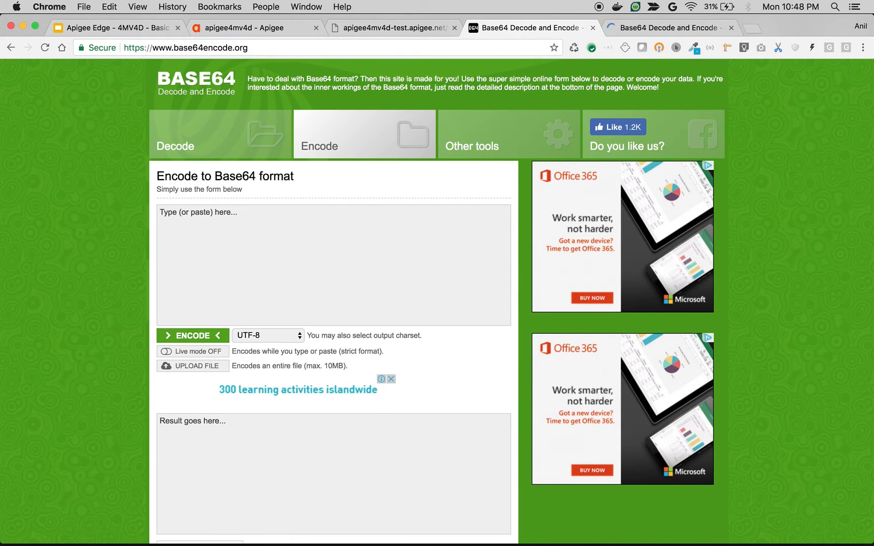
Encode hello:world to Base64, decode it back, and return to Apigee
type("hello:worl")
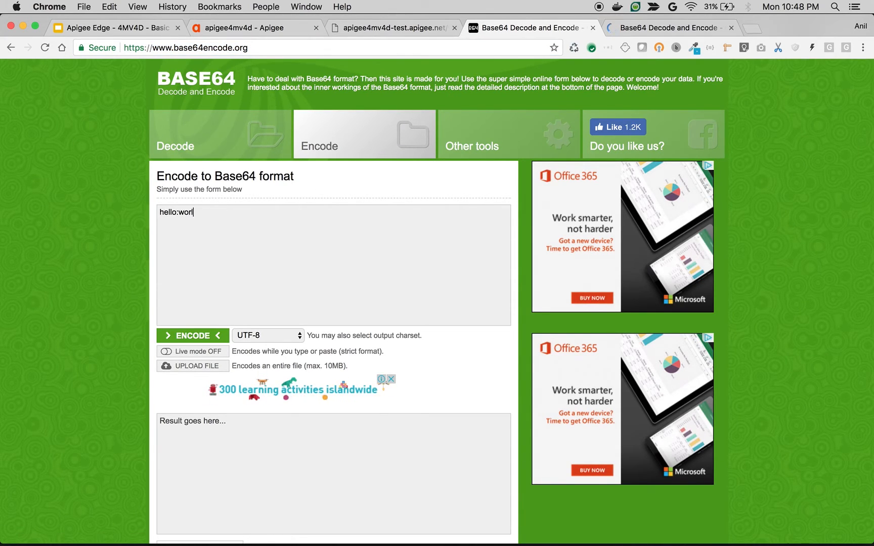
left_click(192, 335)
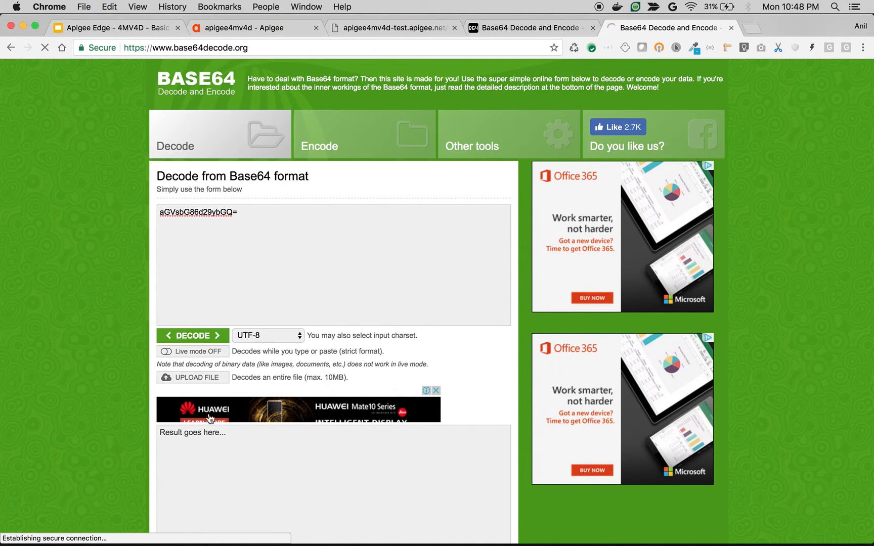
left_click(192, 335)
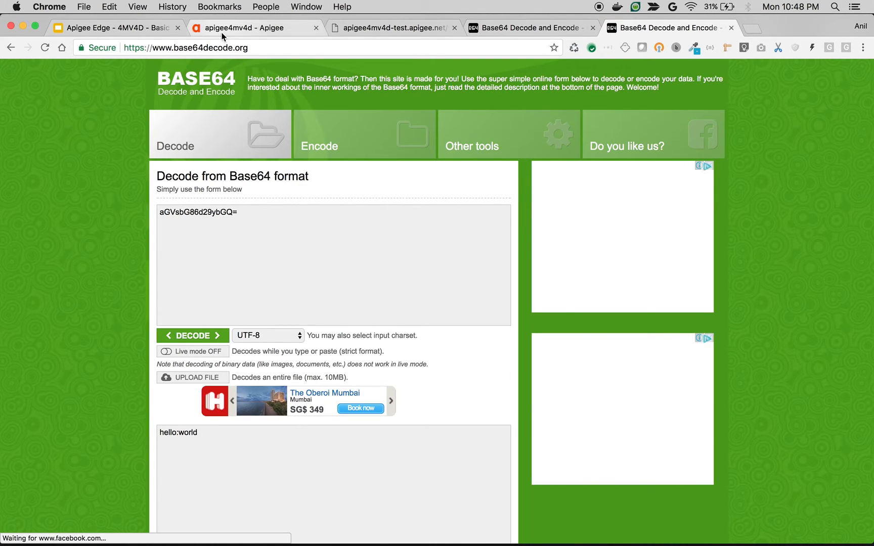
left_click(255, 28)
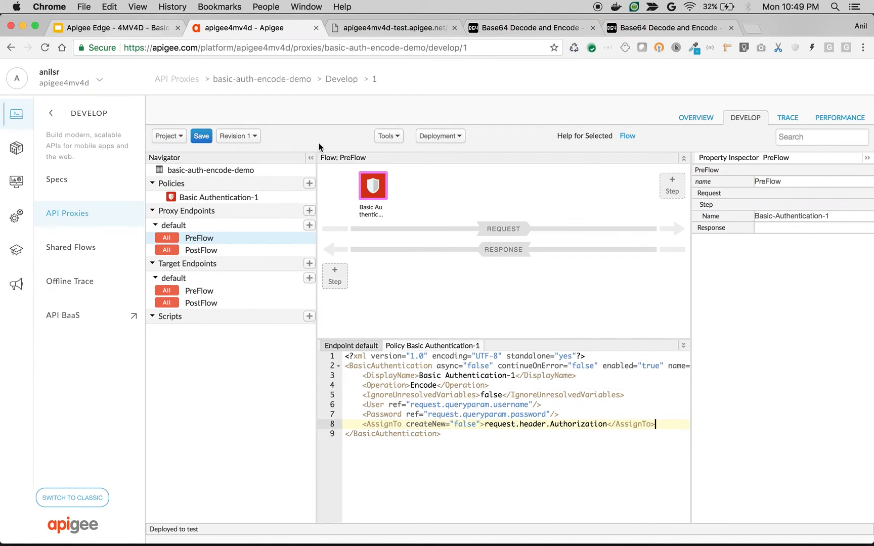
mouse_move(372, 184)
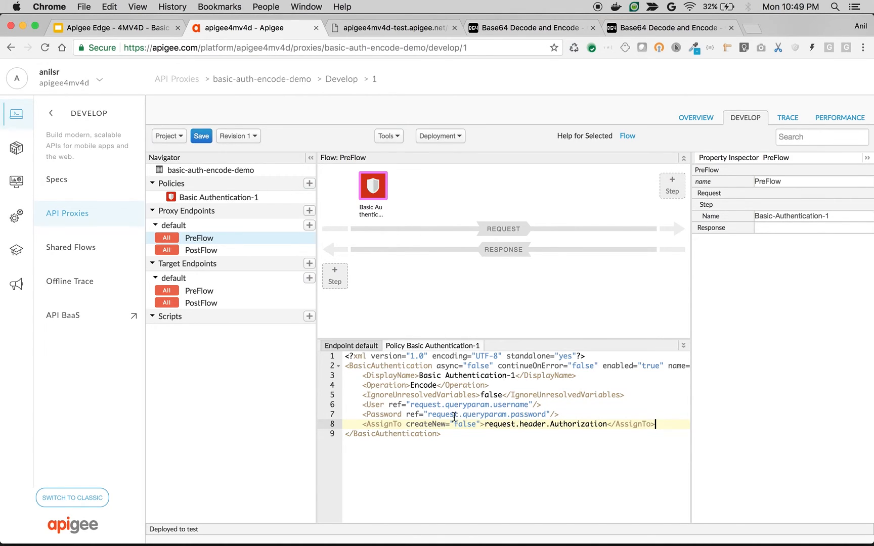
mouse_move(489, 407)
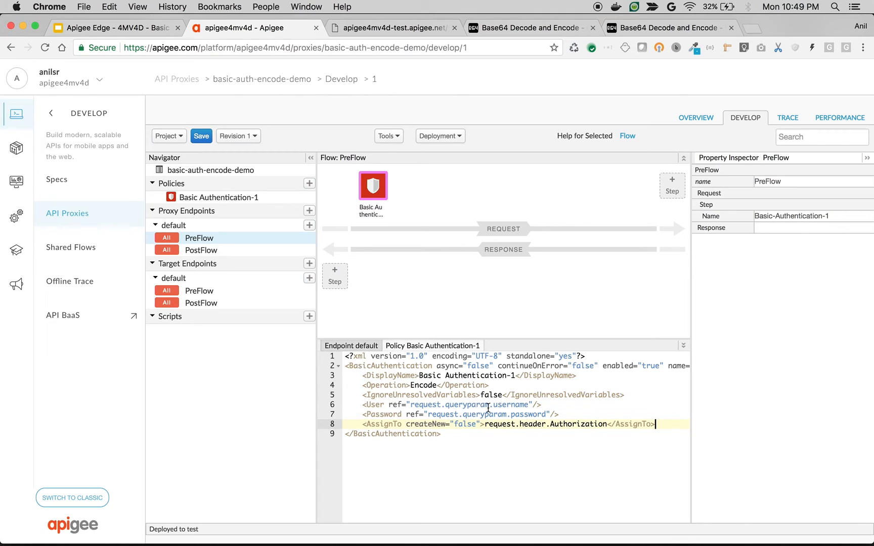
mouse_move(565, 430)
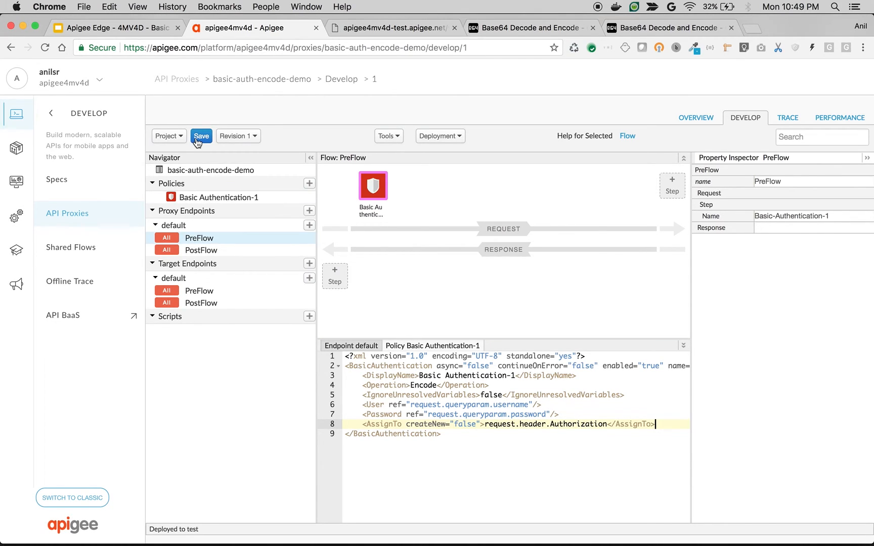
Save revision 1 of basic-auth-encode-demo
left_click(201, 135)
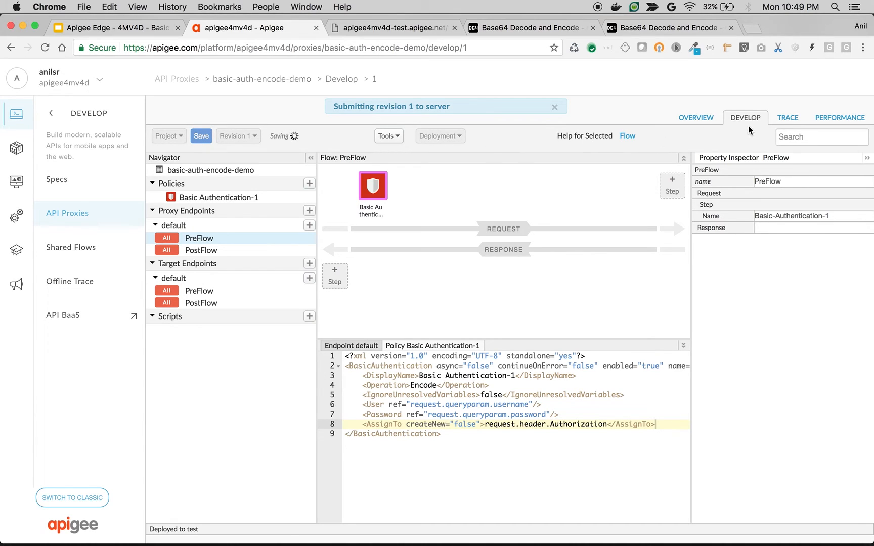
mouse_move(787, 117)
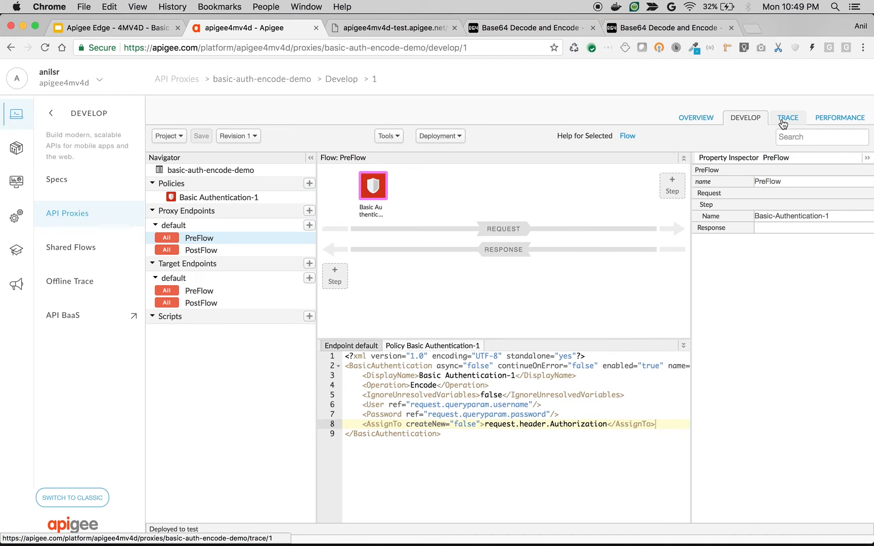
left_click(787, 118)
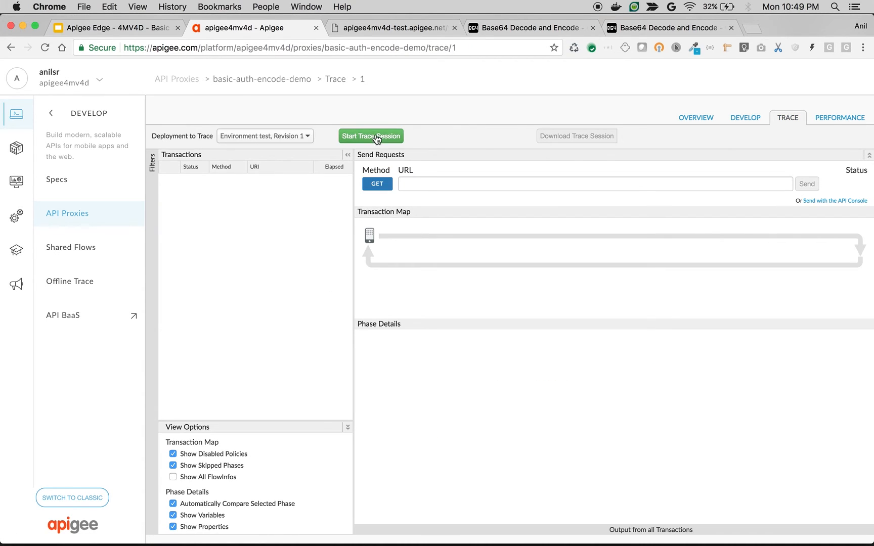
left_click(394, 27)
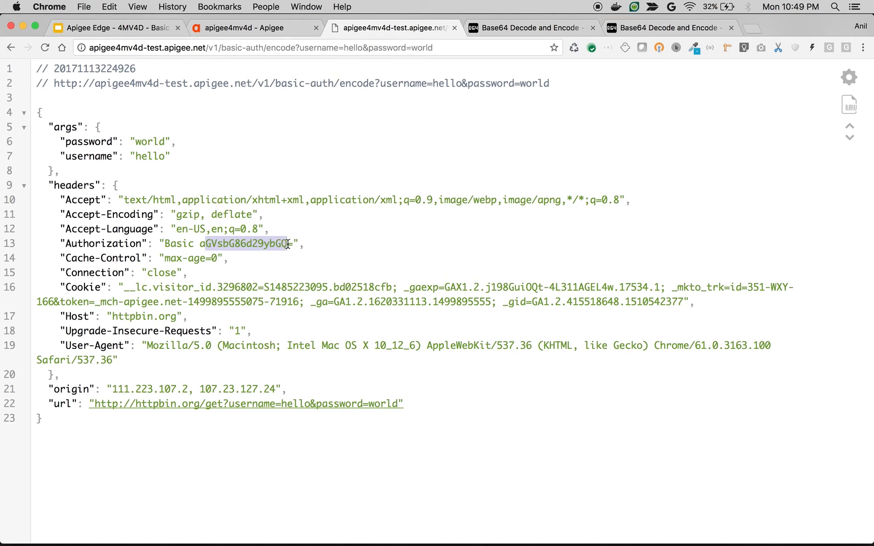
left_click(529, 27)
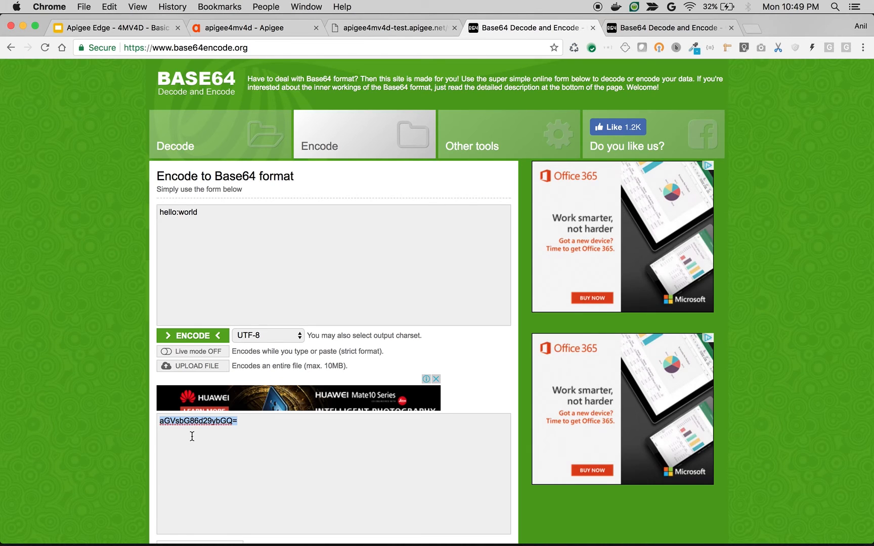
left_click(393, 27)
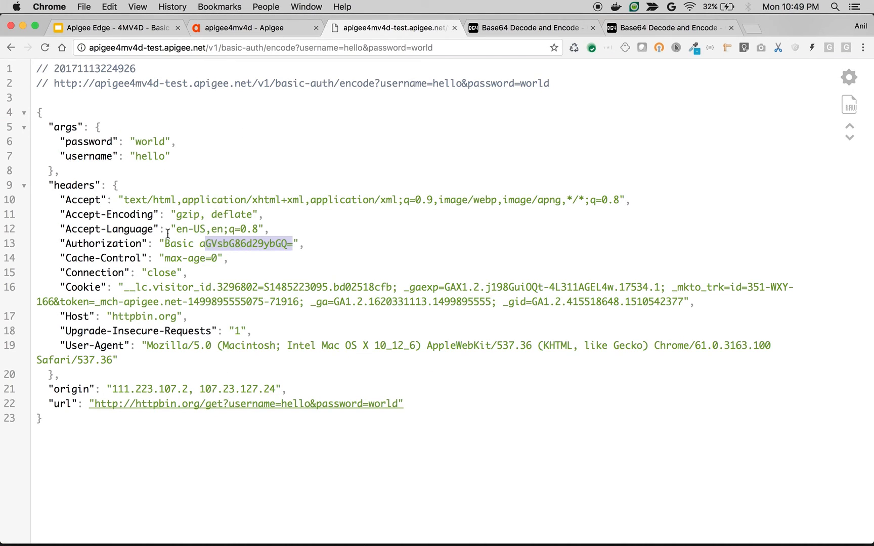
mouse_move(266, 5)
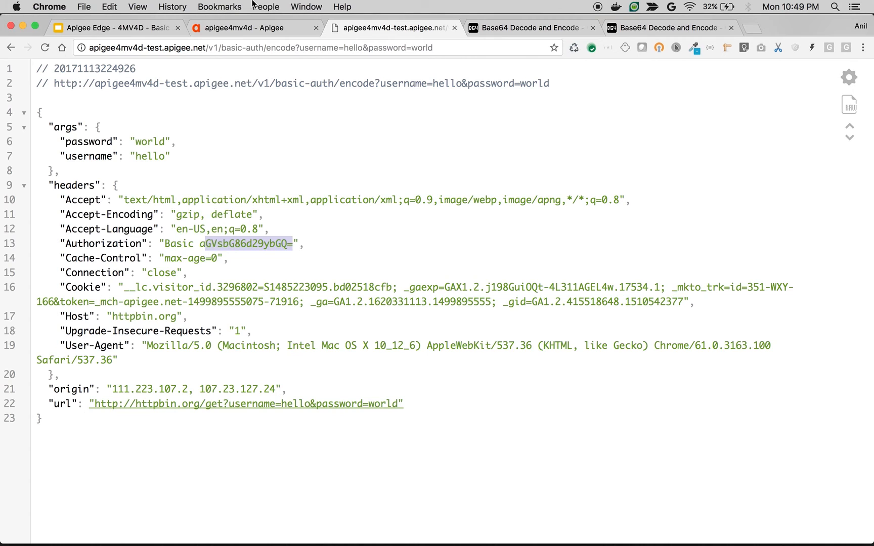
left_click(252, 28)
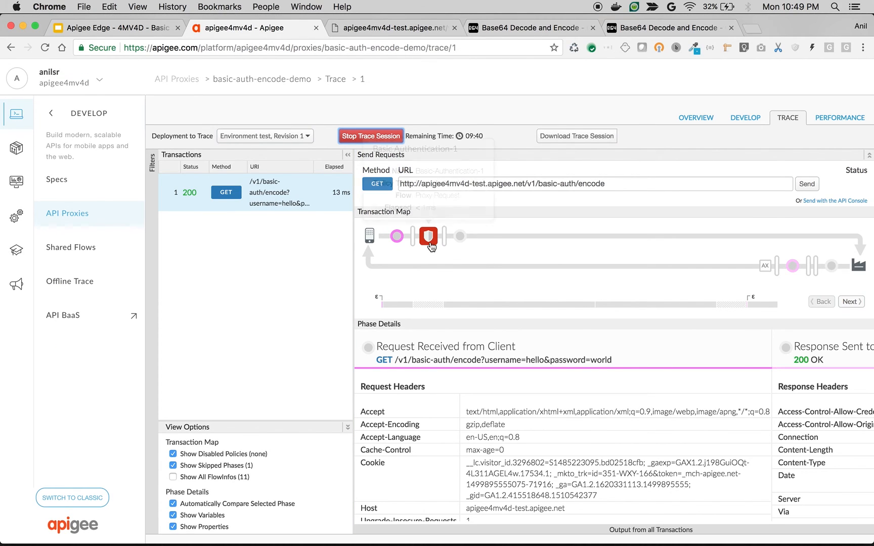
left_click(428, 235)
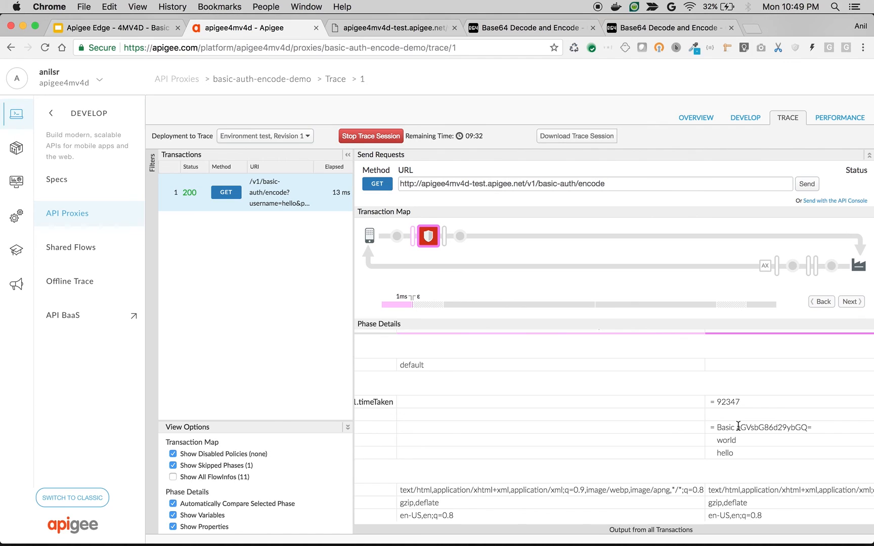
mouse_move(821, 432)
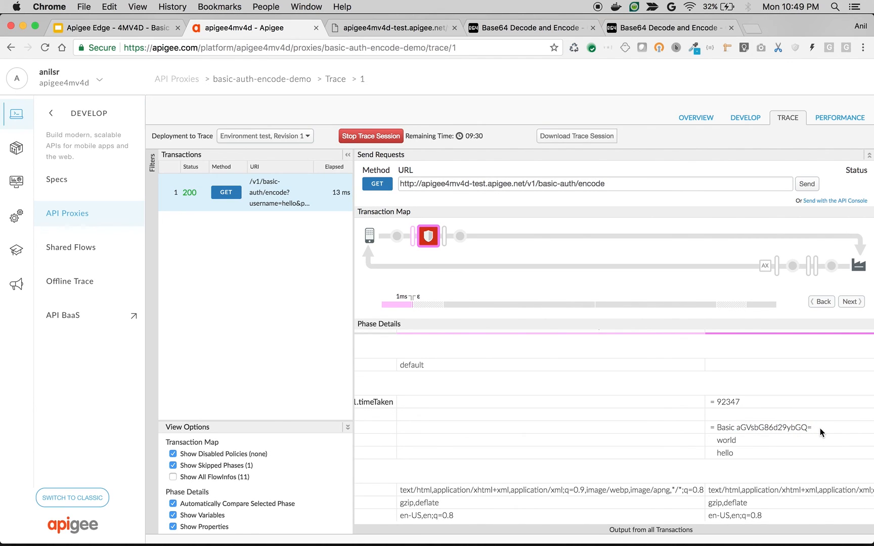